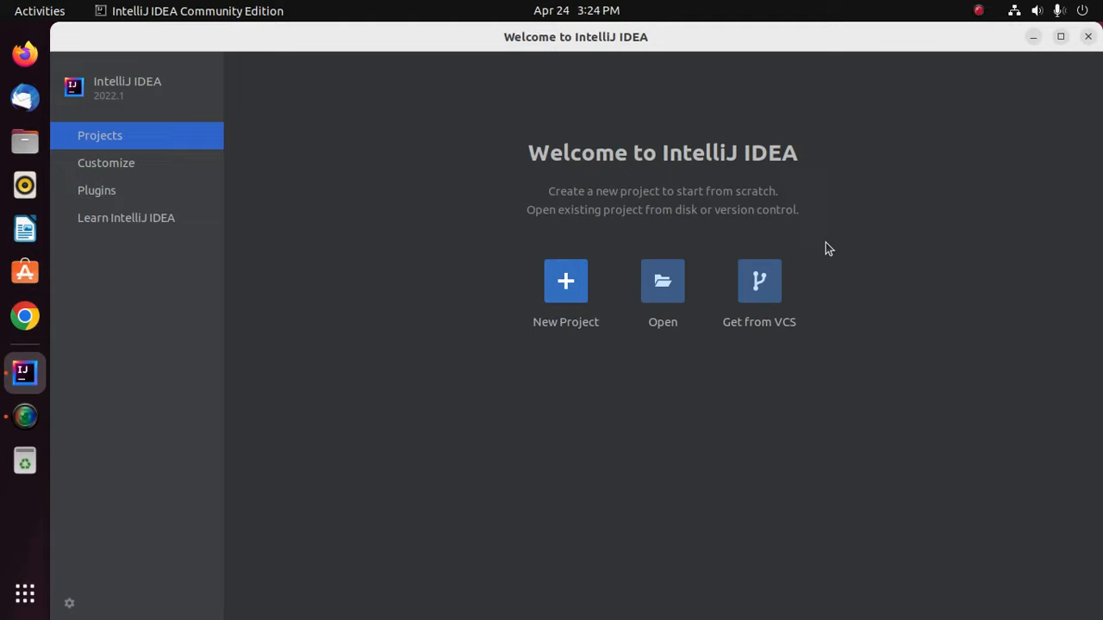
pyautogui.moveTo(438, 80)
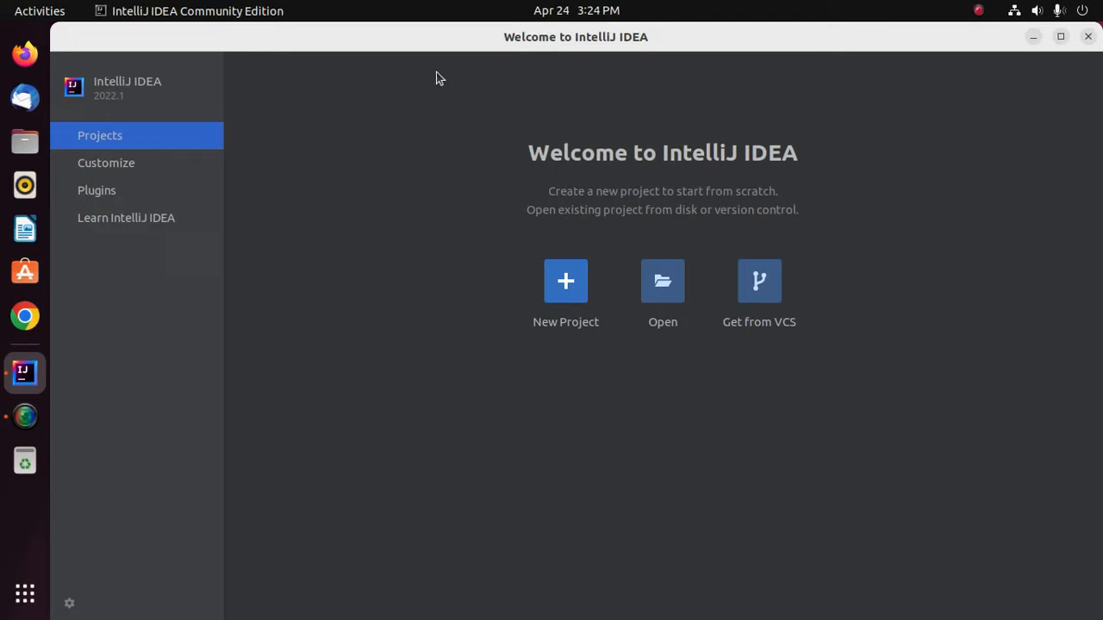
# Start a new project named HelloWorld, toggling Create Git repository on and back off
pyautogui.click(565, 281)
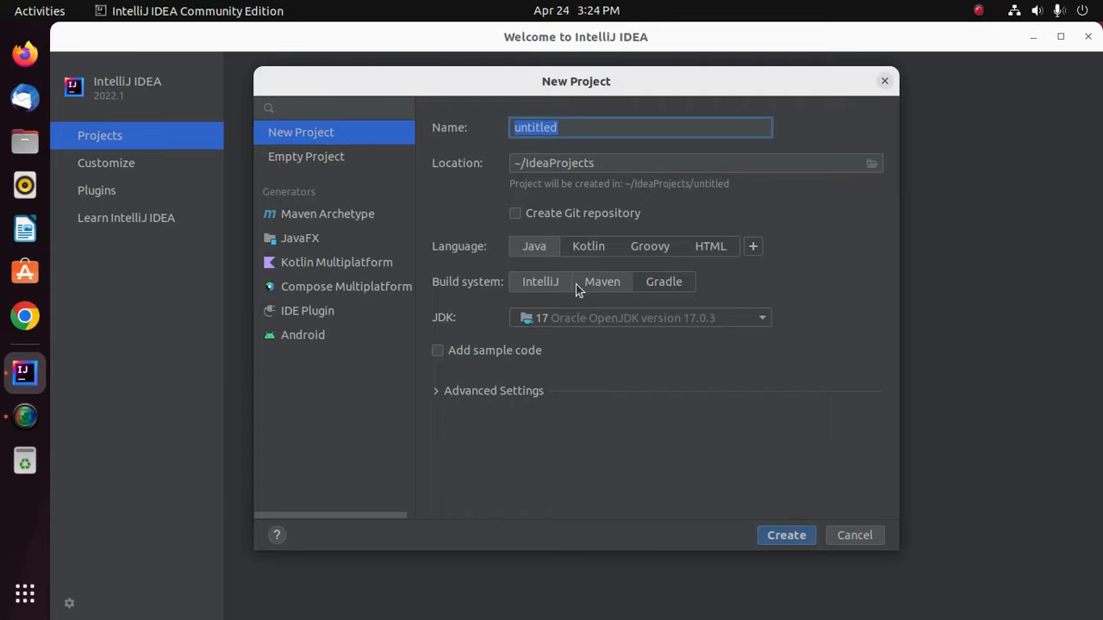
pyautogui.write('Hello')
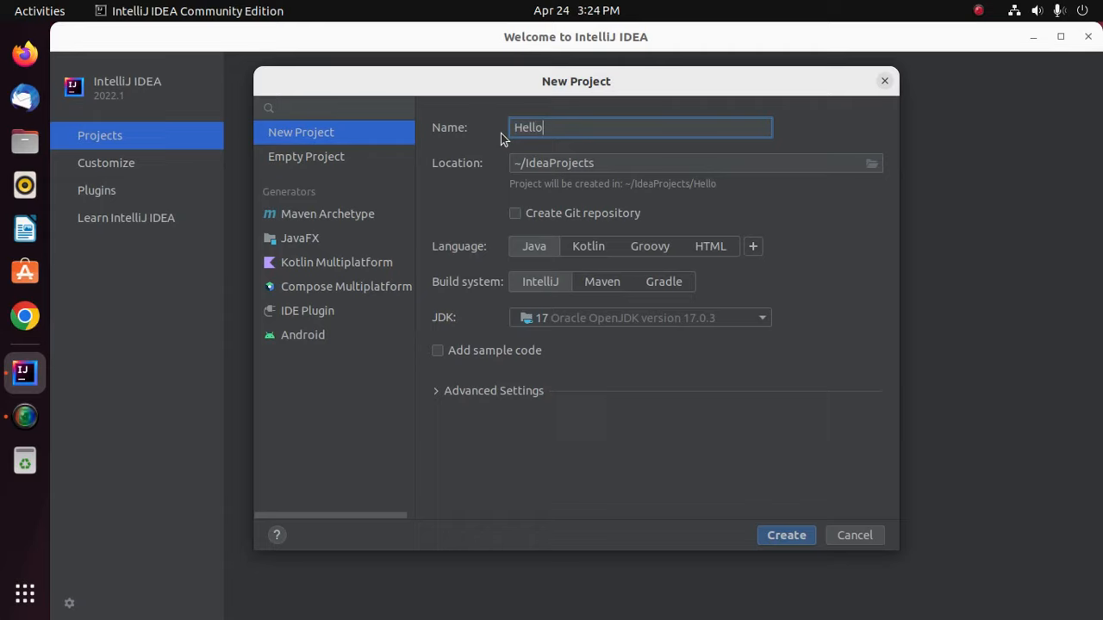
pyautogui.write('World')
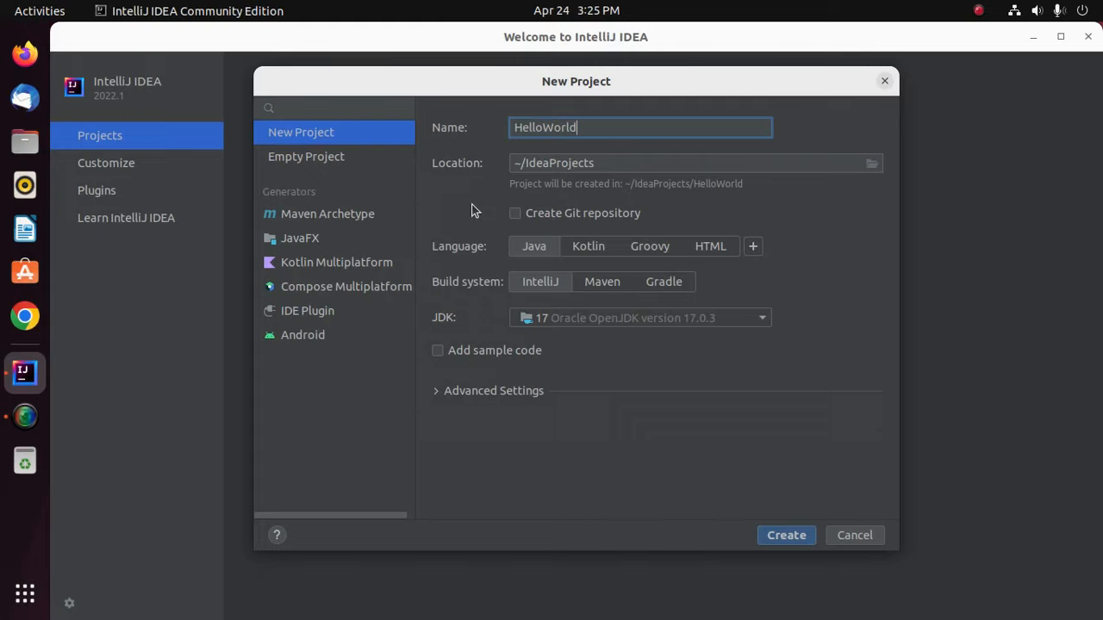
pyautogui.click(513, 214)
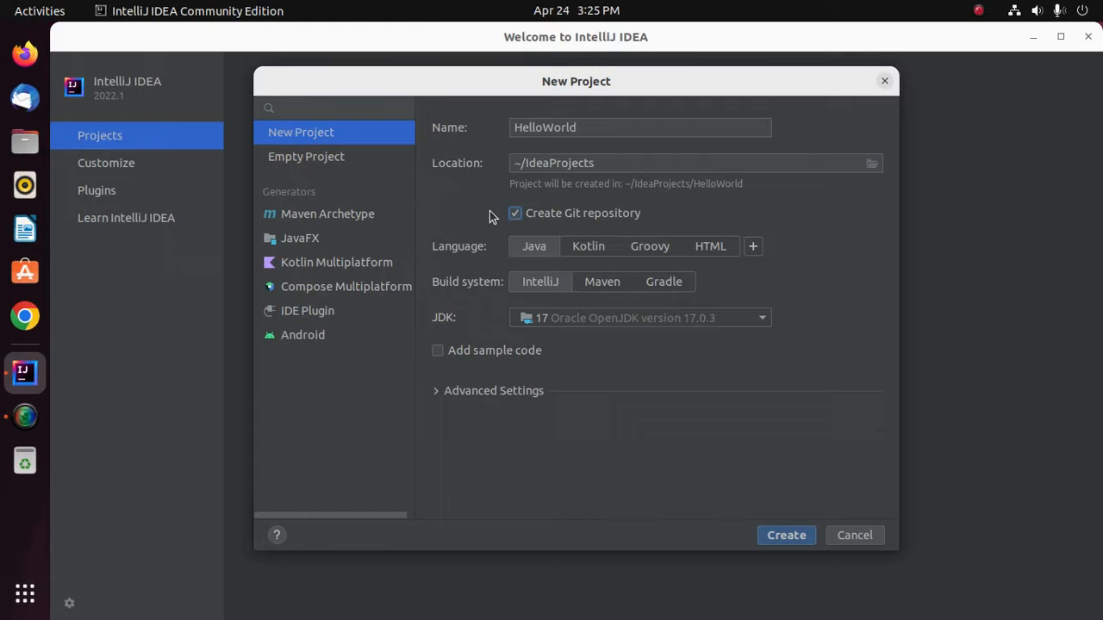
pyautogui.click(514, 214)
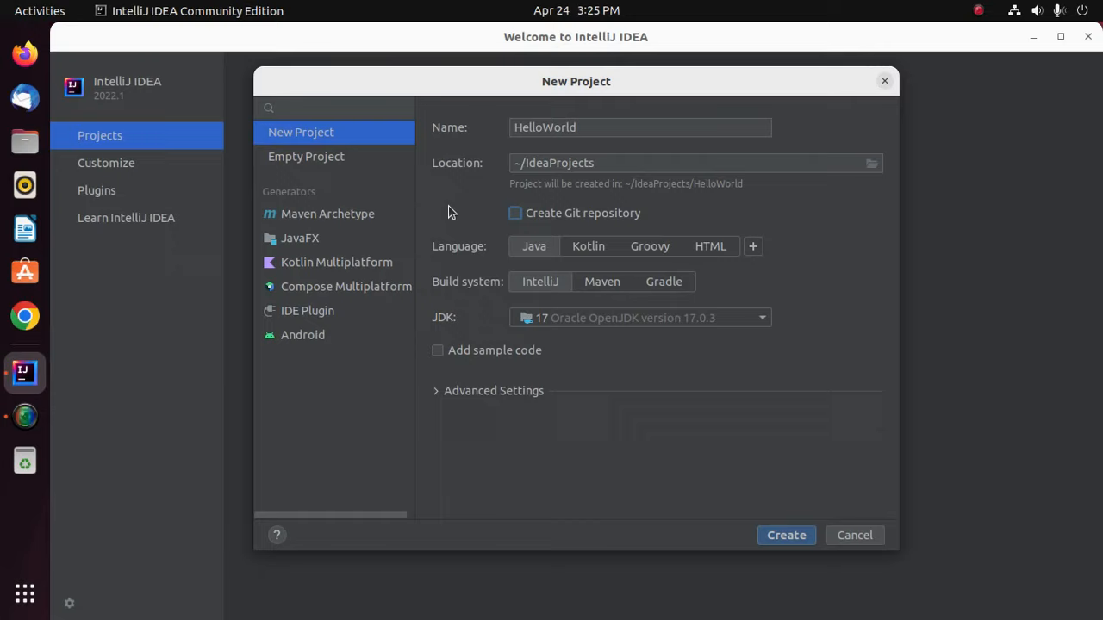
pyautogui.moveTo(603, 510)
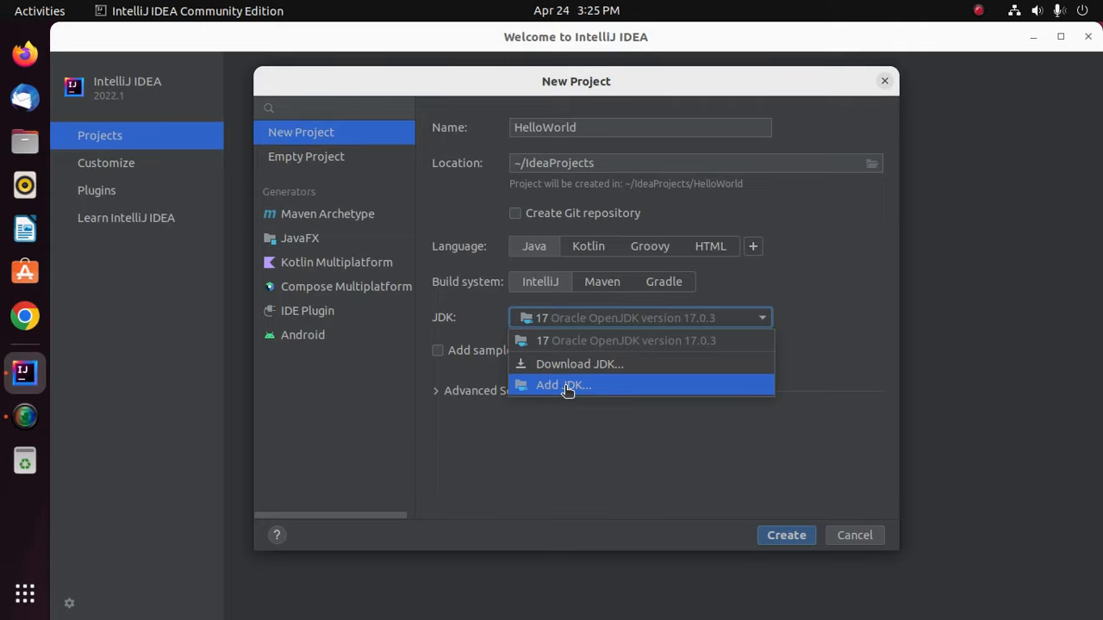
pyautogui.moveTo(612, 364)
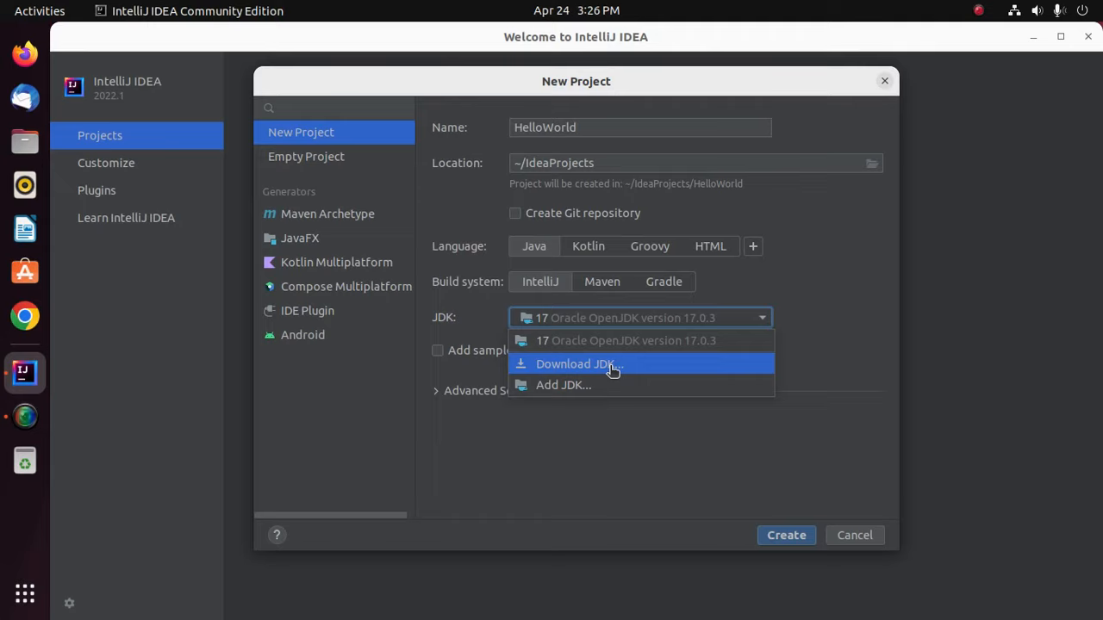
# Add an existing Oracle OpenJDK 17.0.3 from disk and reopen the JDK list
pyautogui.click(562, 385)
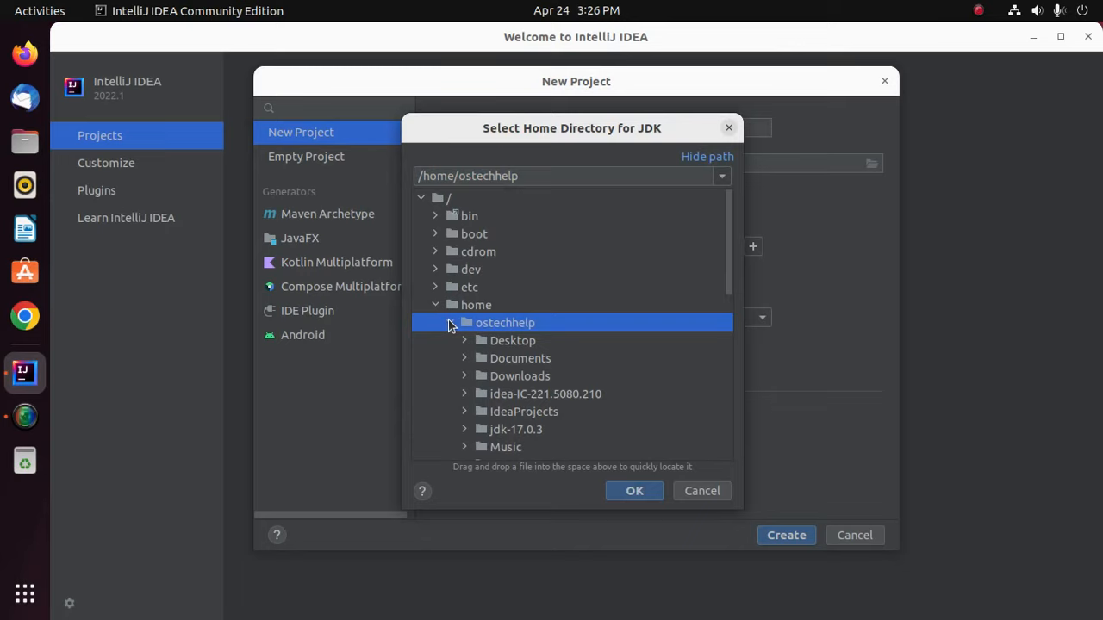
pyautogui.click(634, 489)
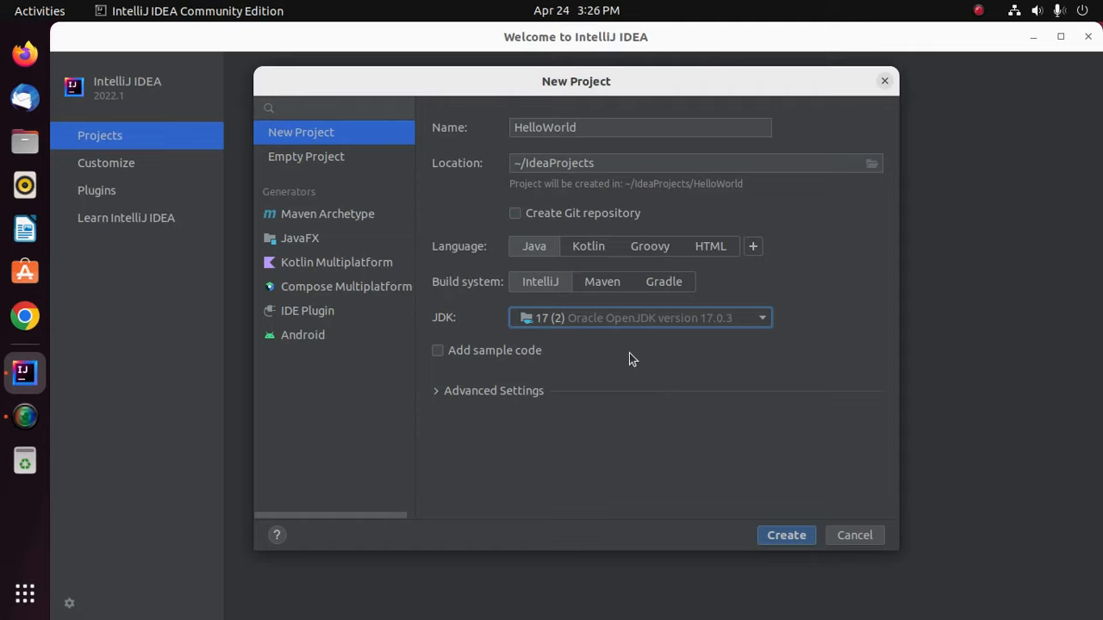
pyautogui.click(639, 317)
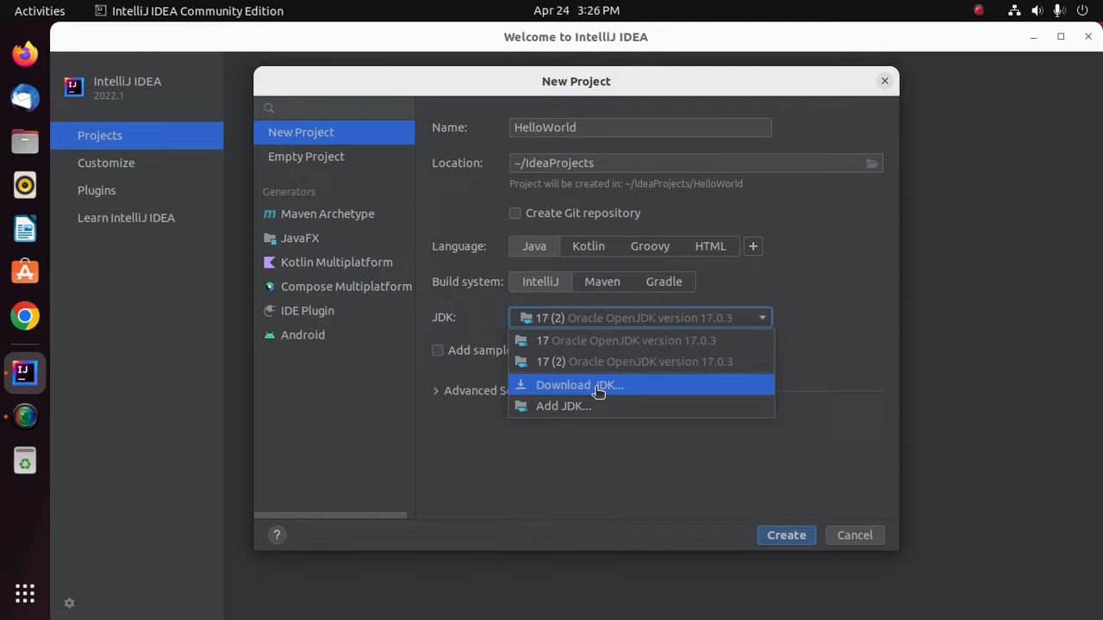
pyautogui.click(579, 386)
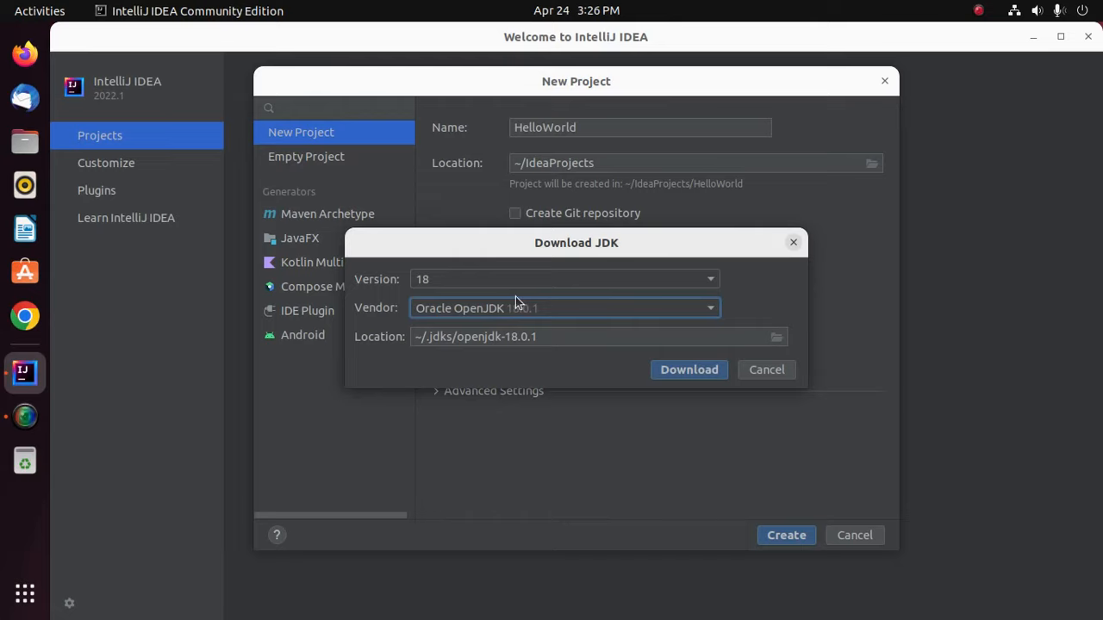
pyautogui.click(563, 279)
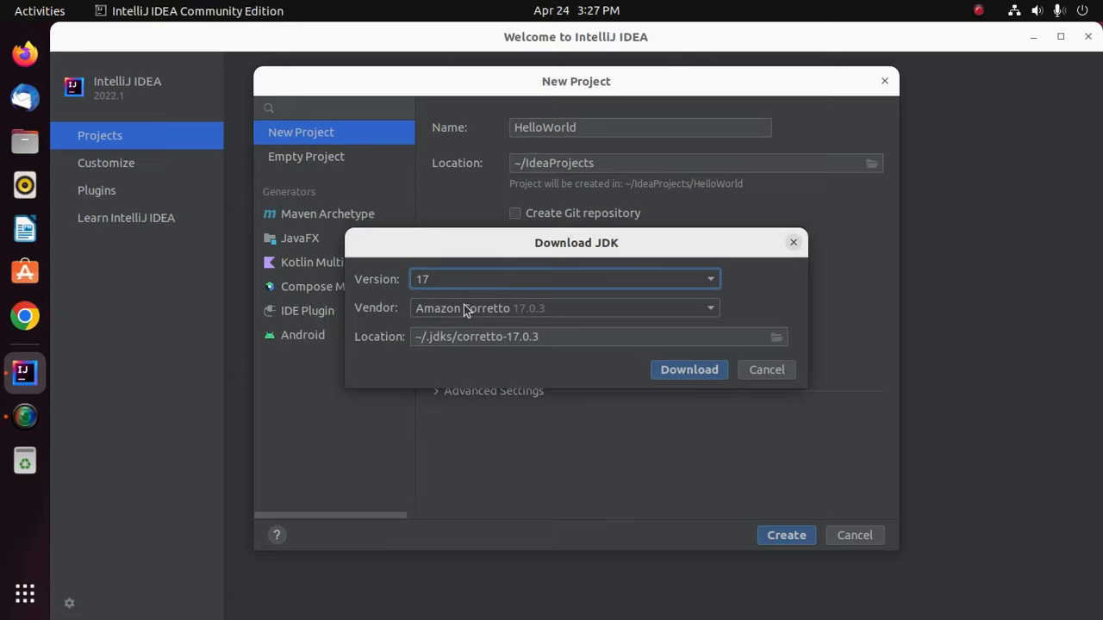
pyautogui.click(566, 307)
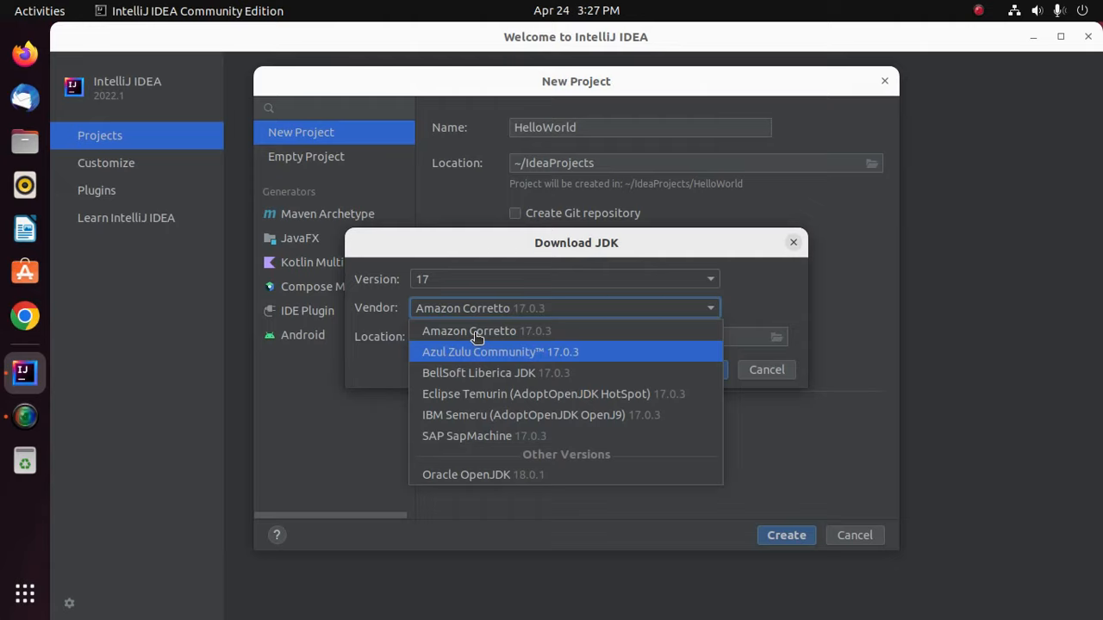
pyautogui.click(465, 475)
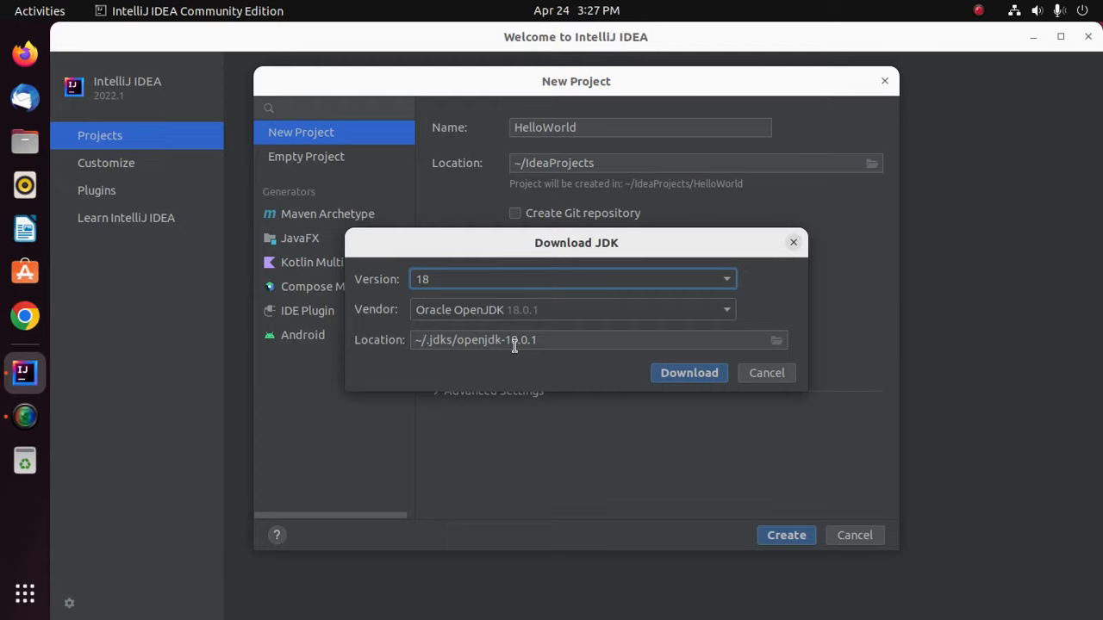
pyautogui.doubleClick(497, 339)
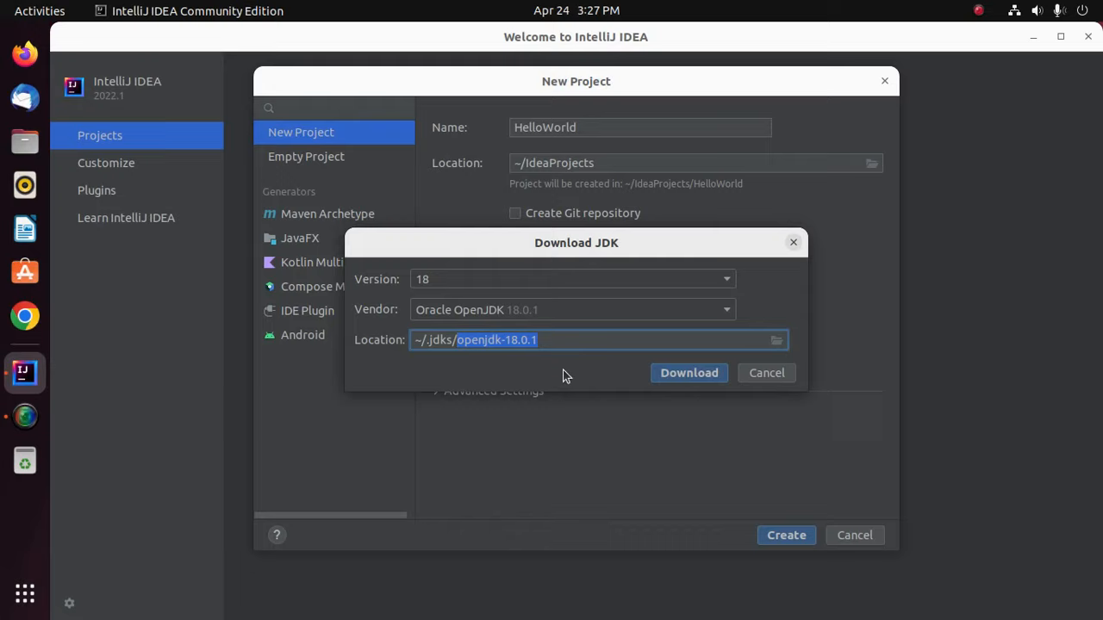
pyautogui.click(765, 372)
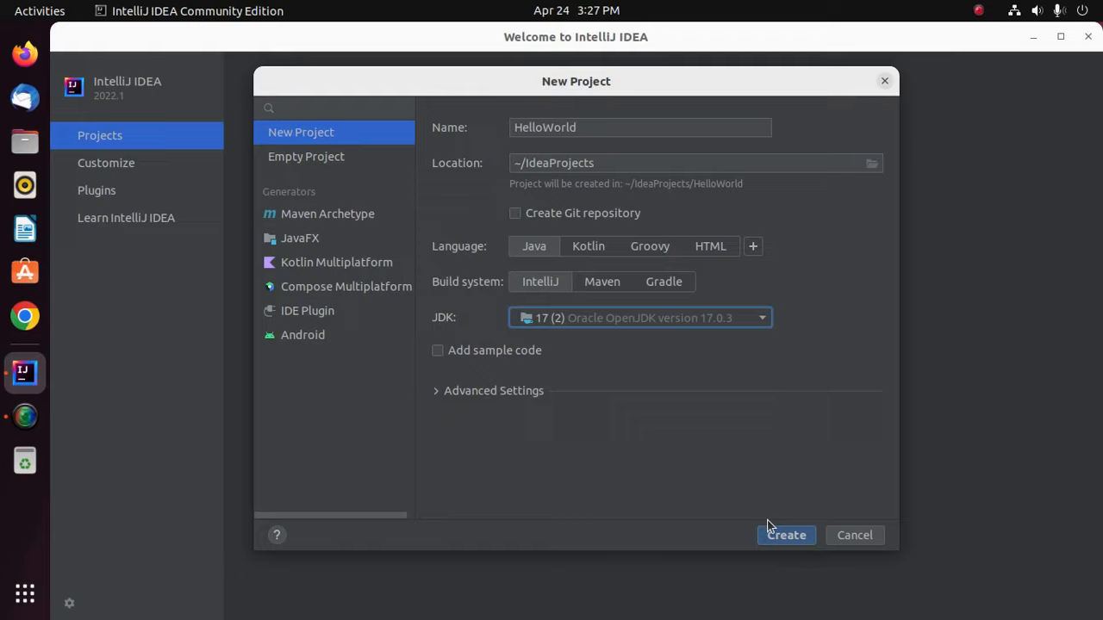
# Create the HelloWorld project so it opens with .idea, src and HelloWorld.iml
pyautogui.click(855, 534)
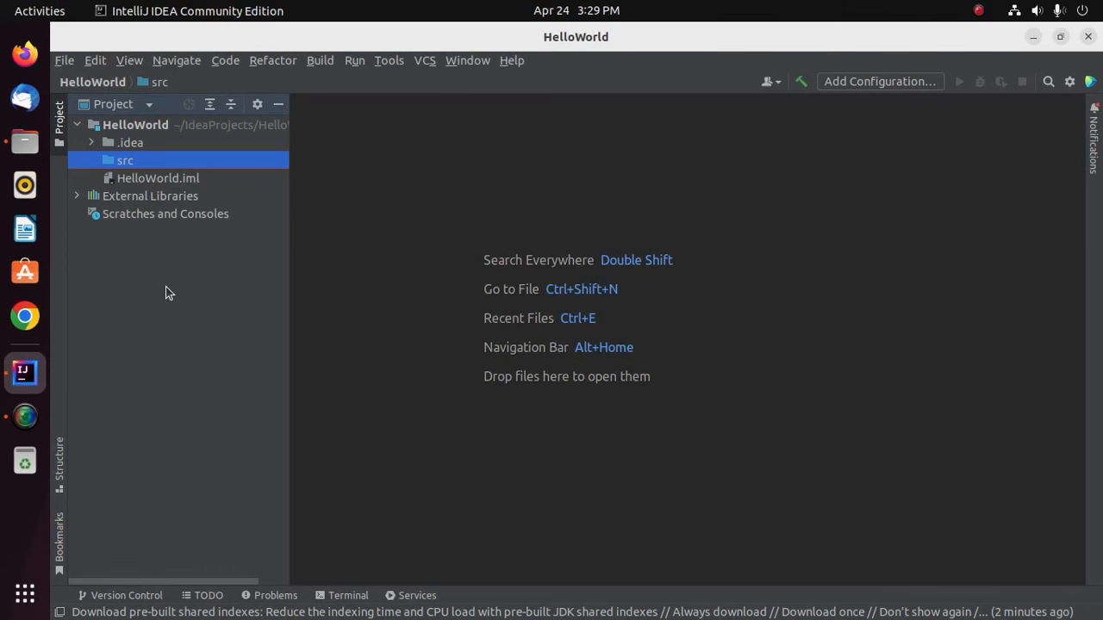
# Add a new Java class named HelloWorld inside the src folder
pyautogui.rightClick(124, 160)
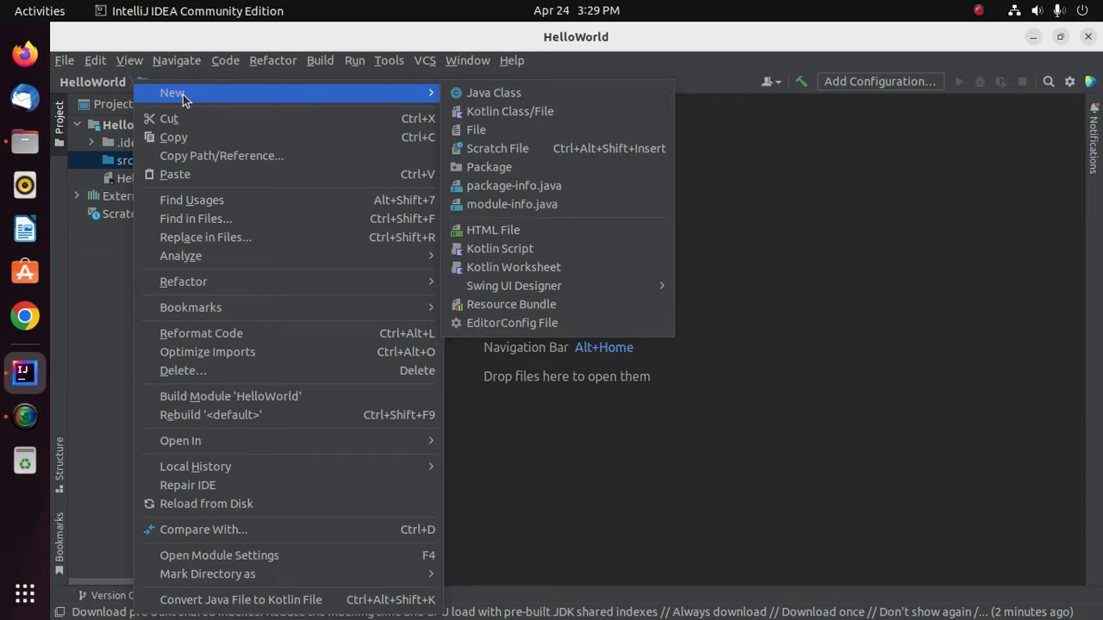
pyautogui.click(493, 93)
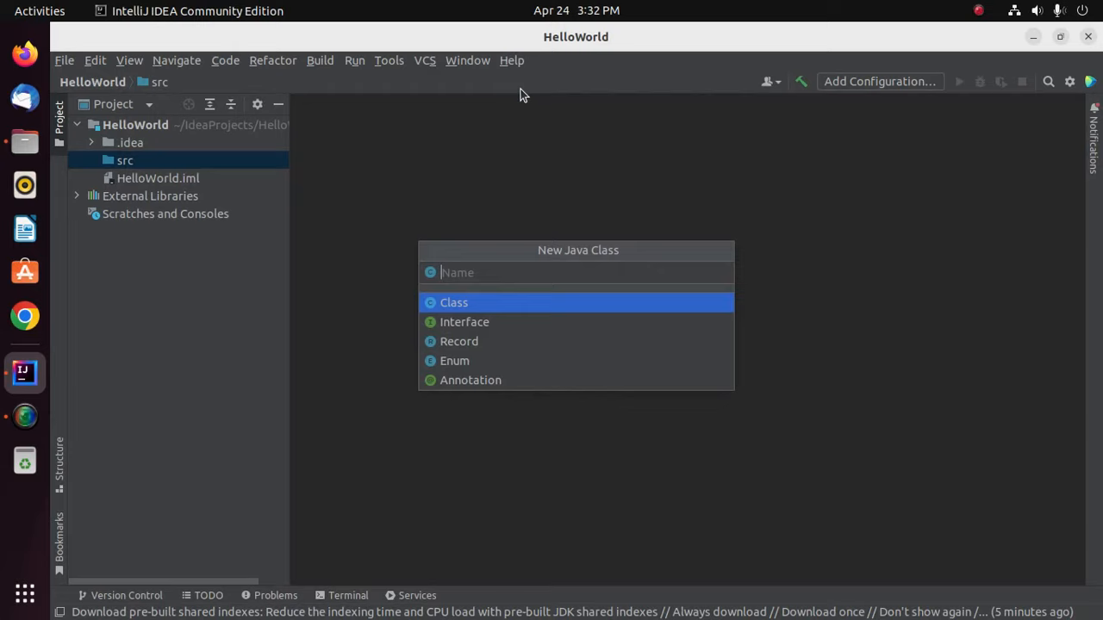
pyautogui.write('HelloWorld')
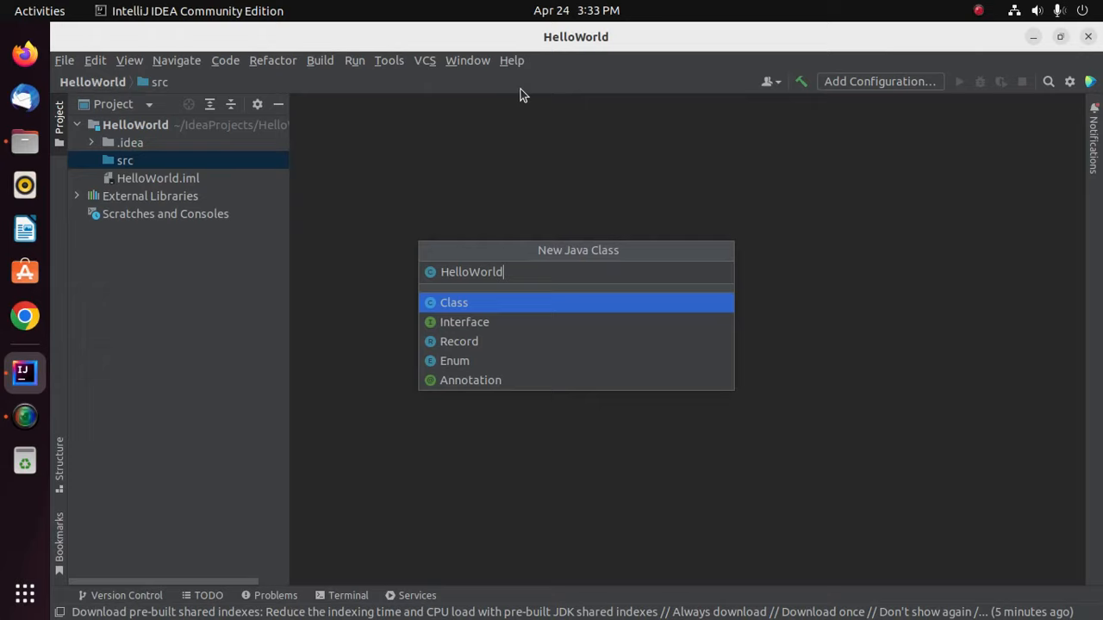
pyautogui.click(453, 303)
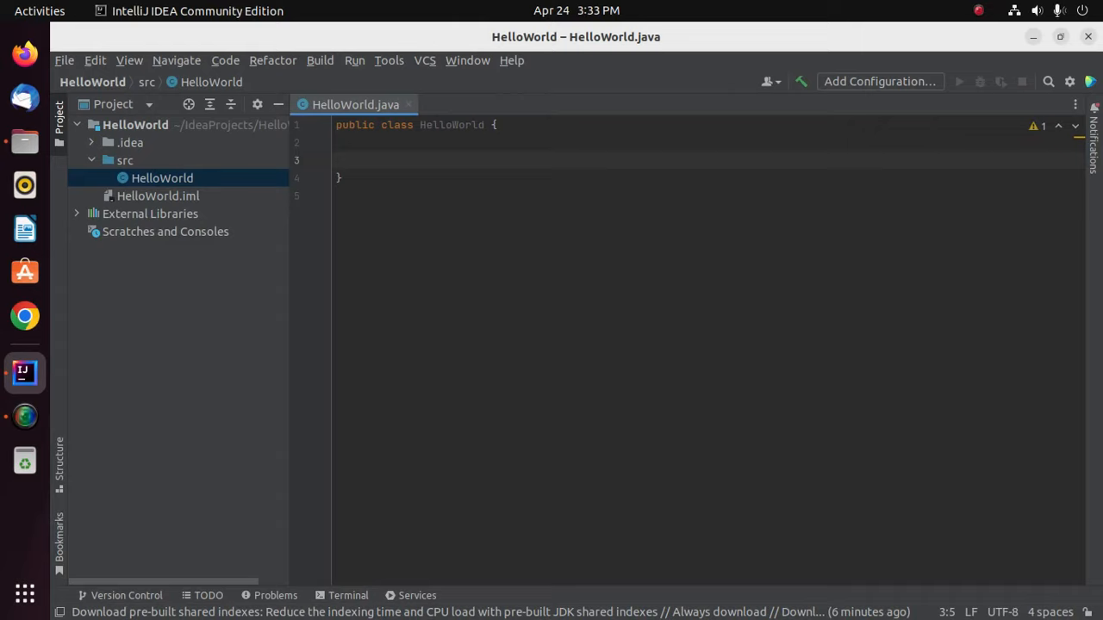
# Write a public static main method that prints "Hello World!" via System.out
pyautogui.write('public static void')
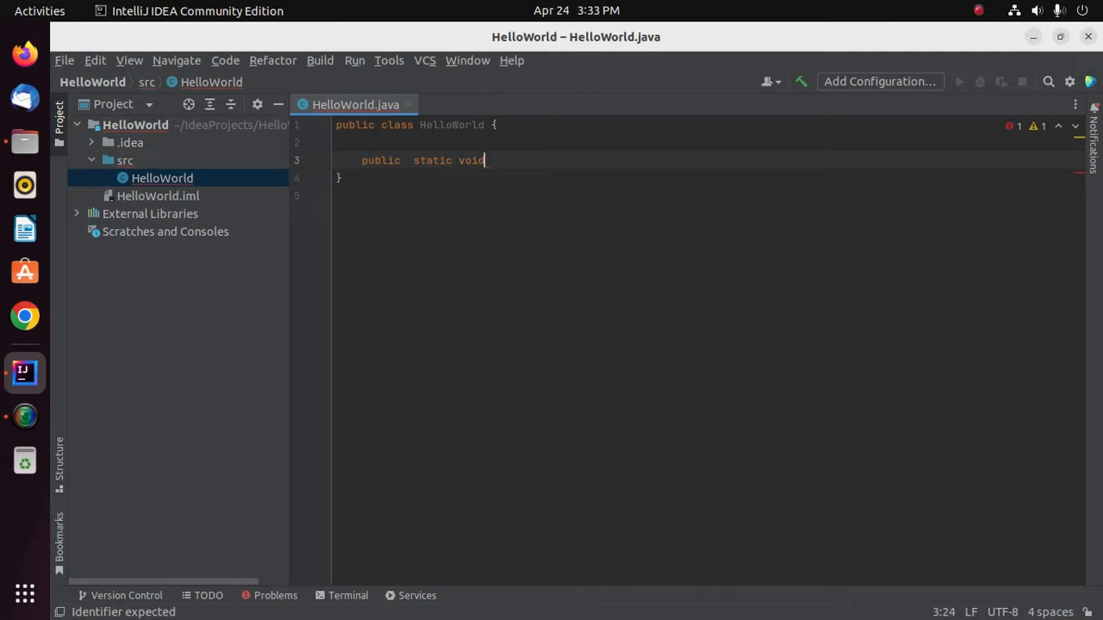
pyautogui.write('main(){')
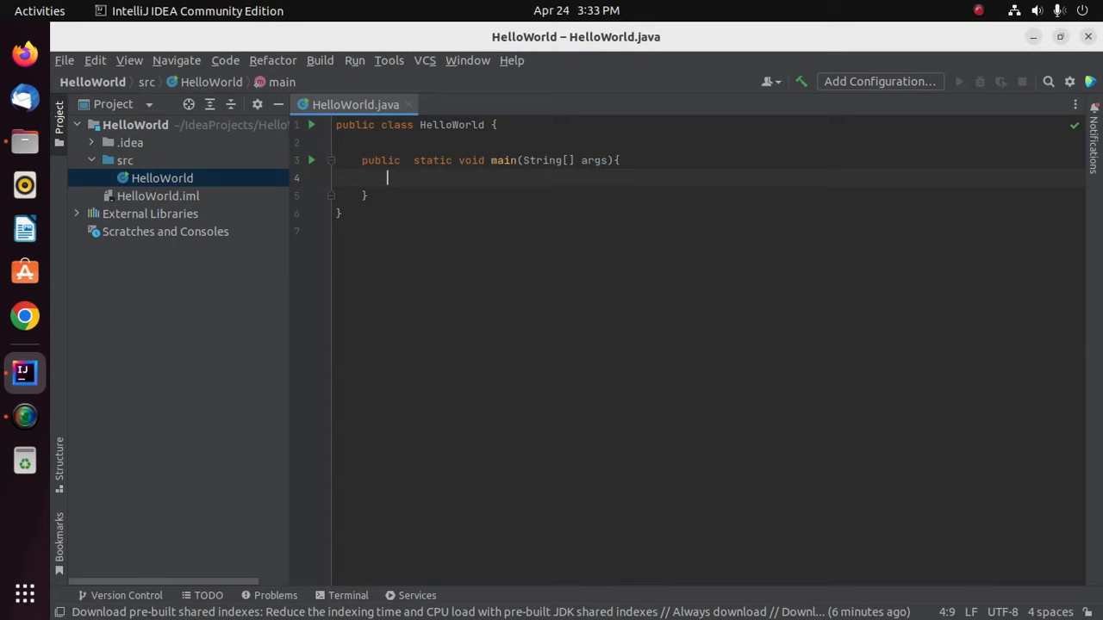
pyautogui.write('System.out.')
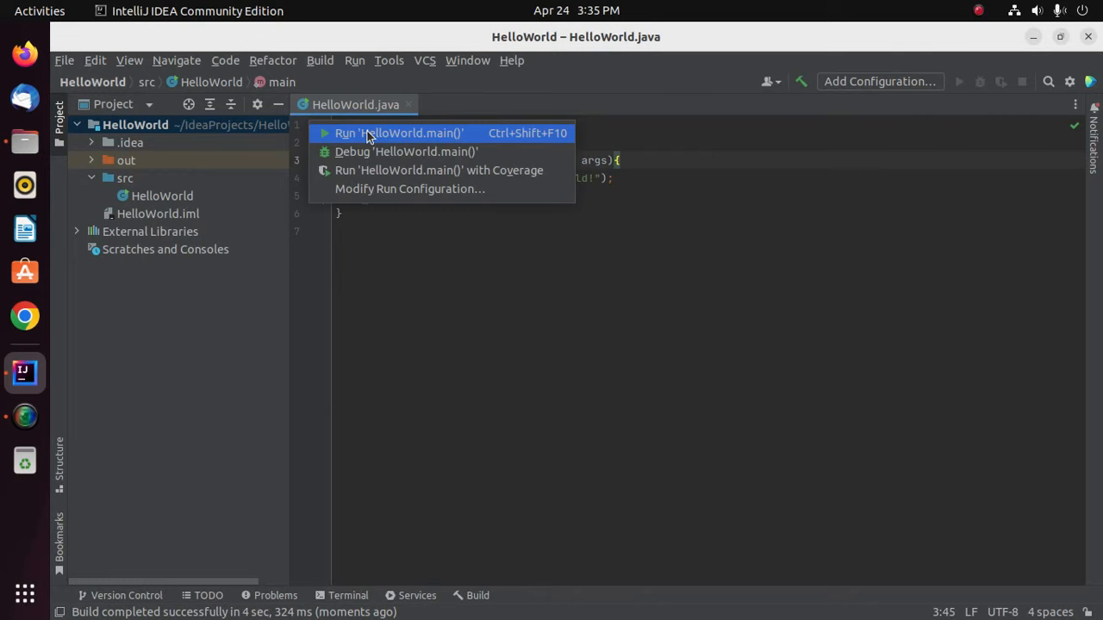
# Run HelloWorld.main() and select the printed Hello World! line in the console
pyautogui.click(398, 132)
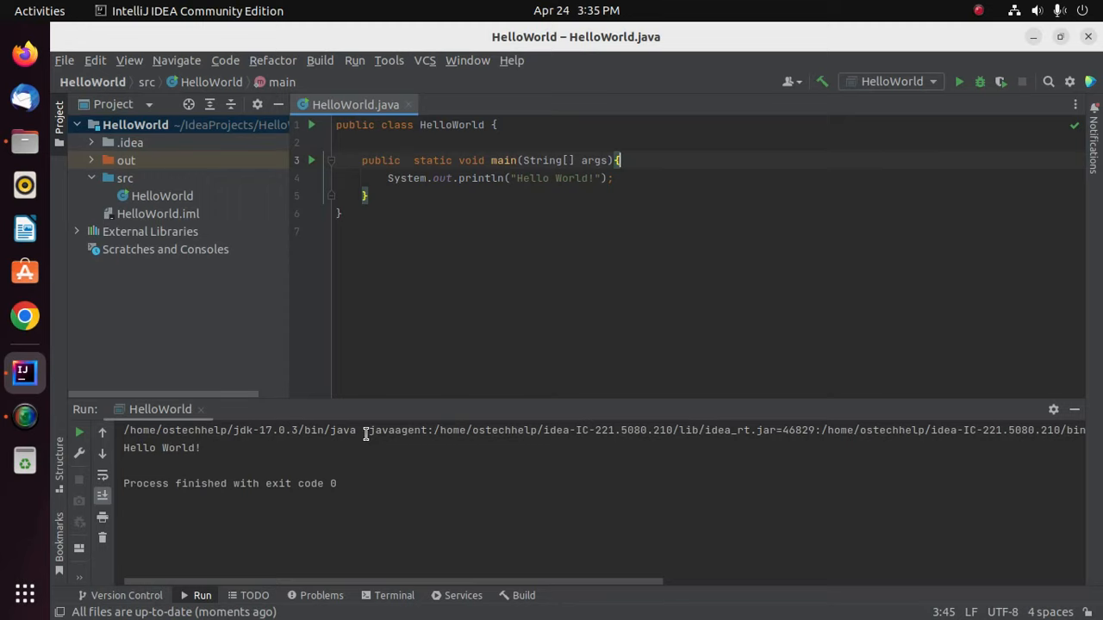
pyautogui.doubleClick(162, 448)
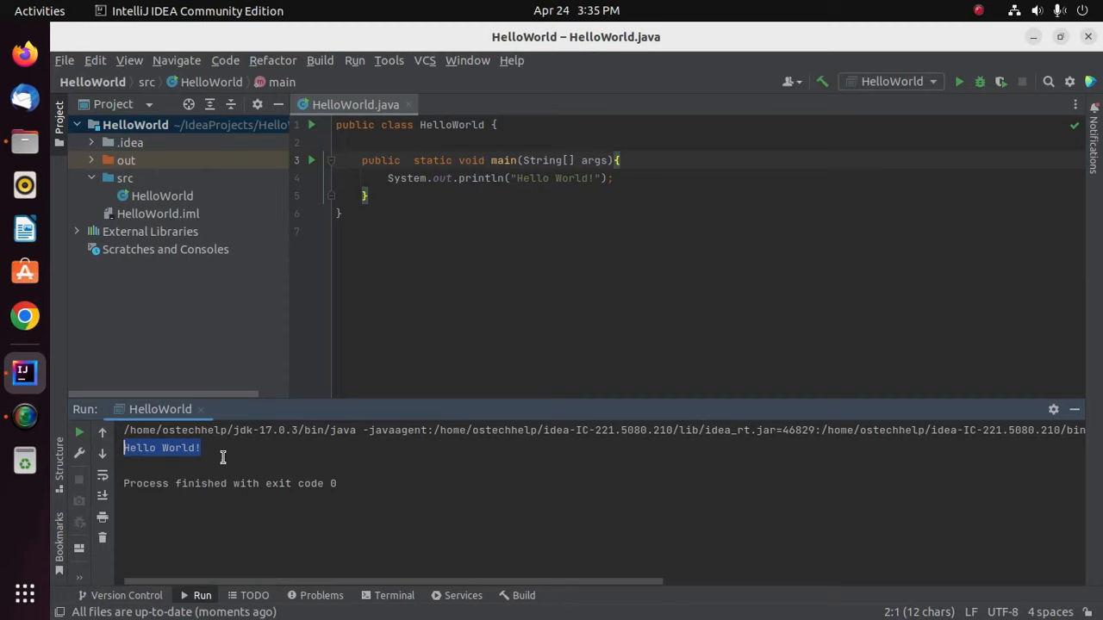